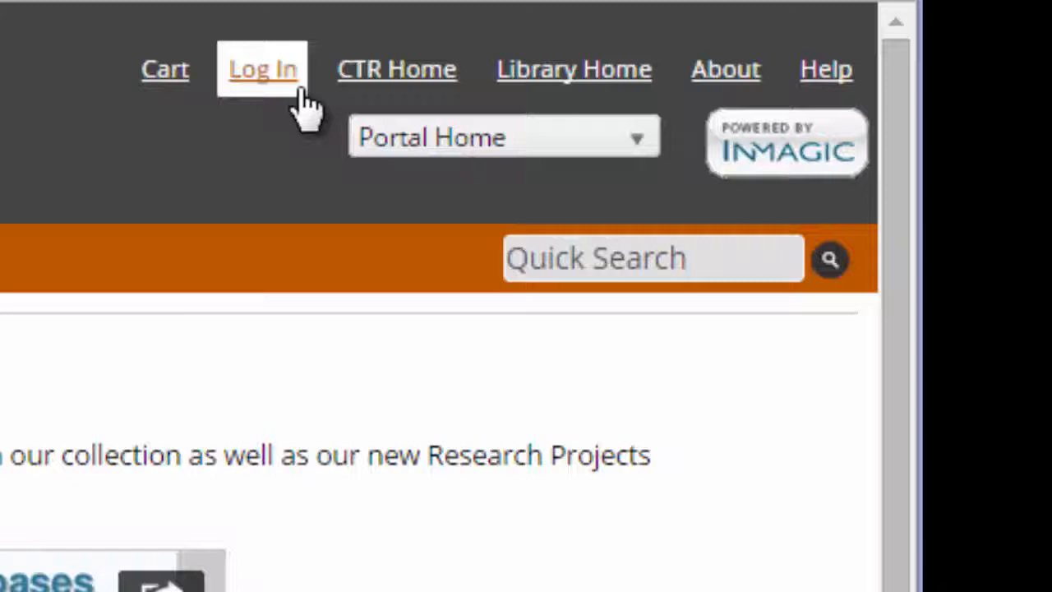
# Sign in to the library account and zoom in on the portal home page
pyautogui.click(262, 68)
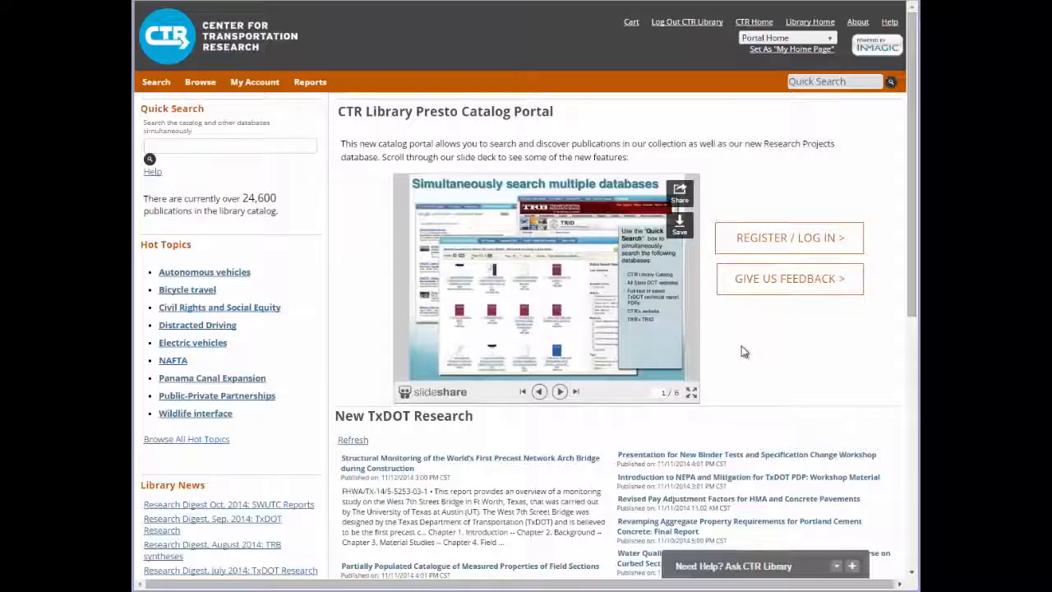
pyautogui.press('ctrl+plus')
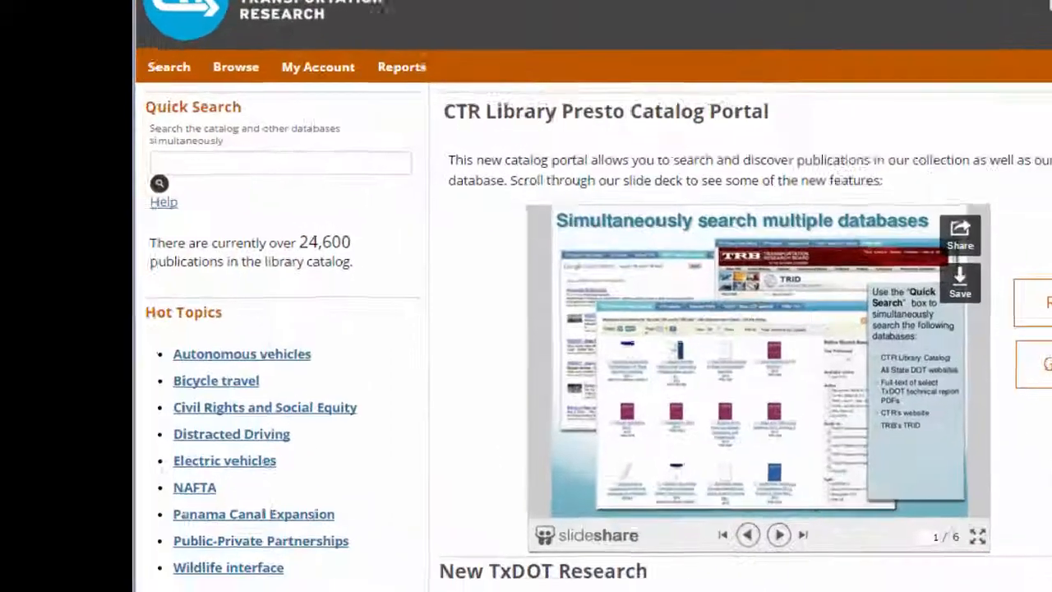
# Quick-search the catalog for 'autonomous vehicles', bringing up 17 results
pyautogui.click(279, 162)
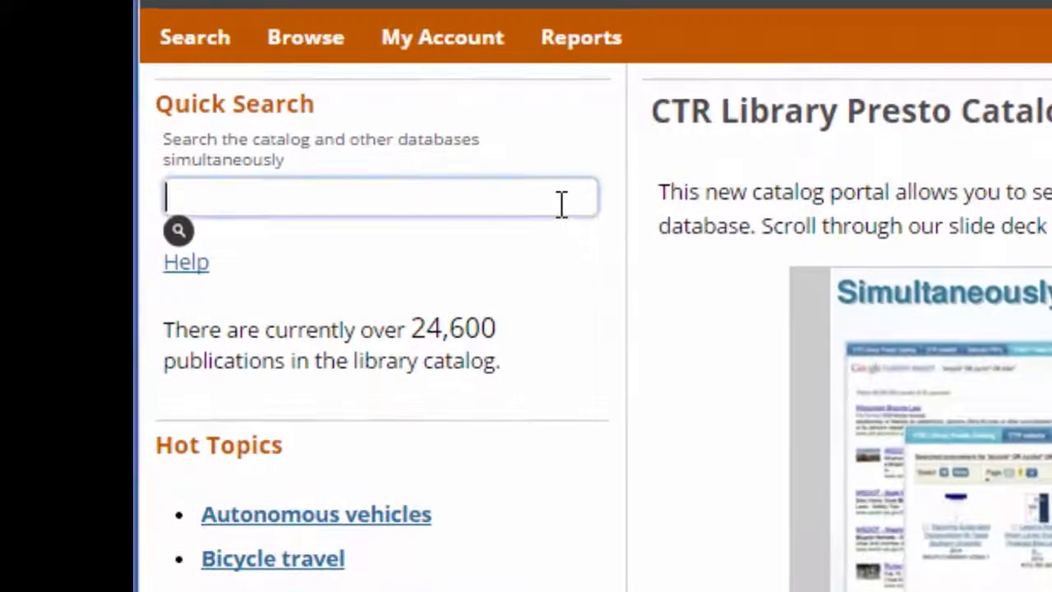
pyautogui.write('autonomo')
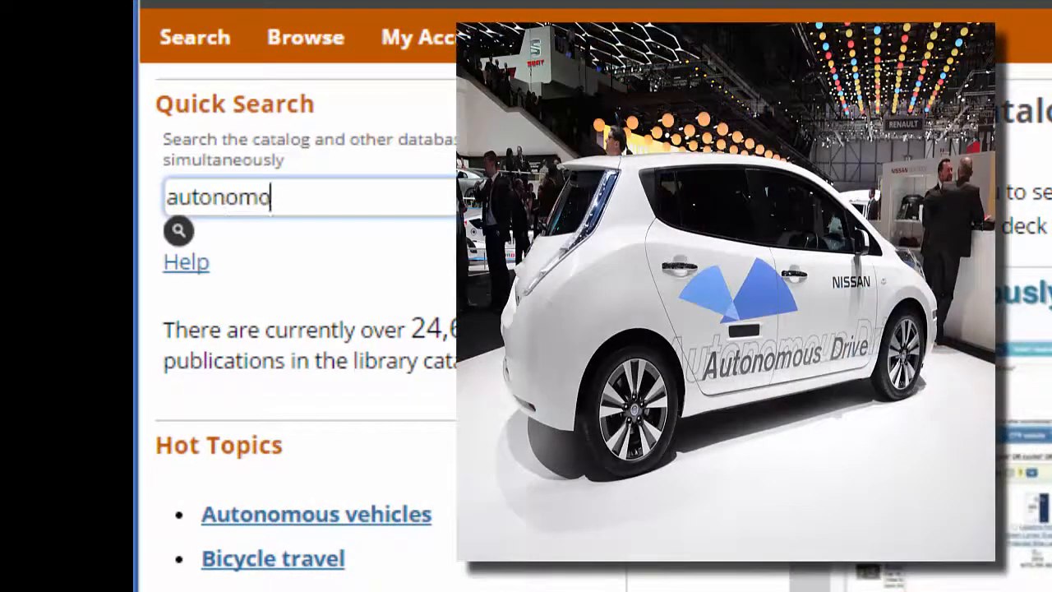
pyautogui.write('autonomous vehicles')
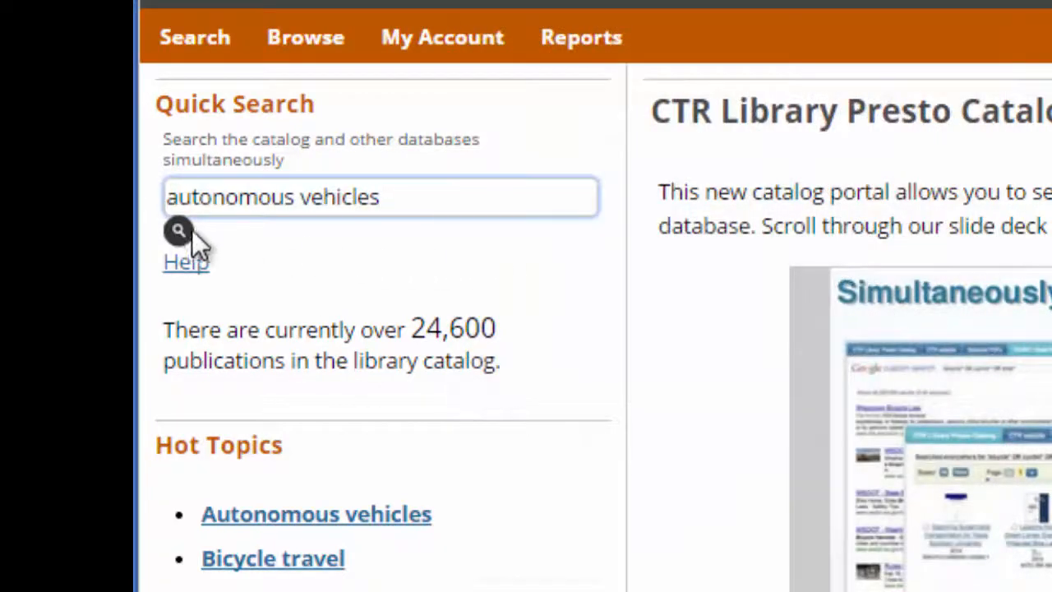
pyautogui.click(179, 231)
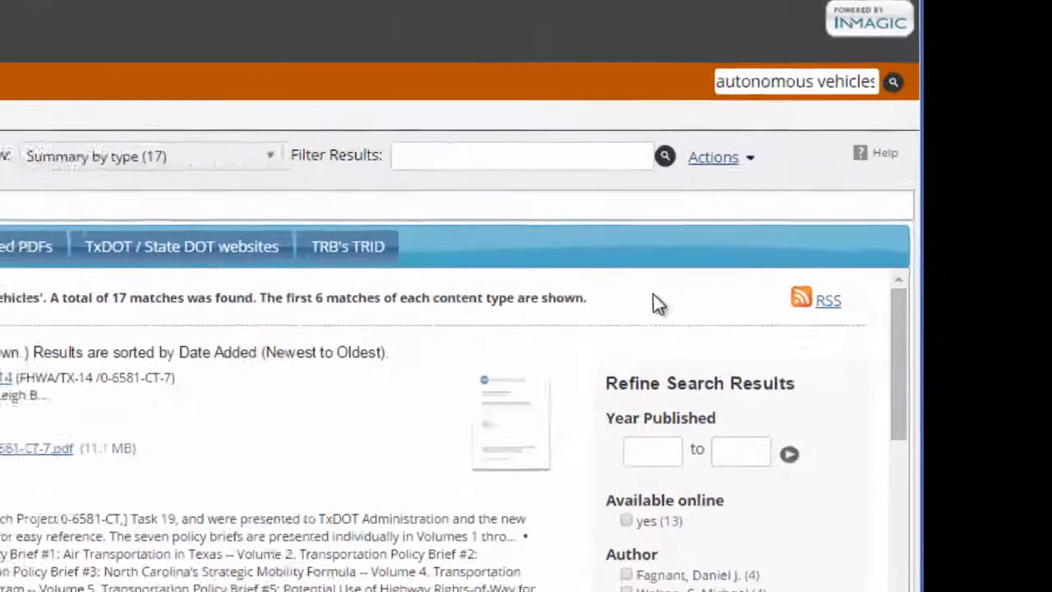
# Choose Save as an Alert from the Actions menu and name it 'Autonomous Vehicles'
pyautogui.click(713, 157)
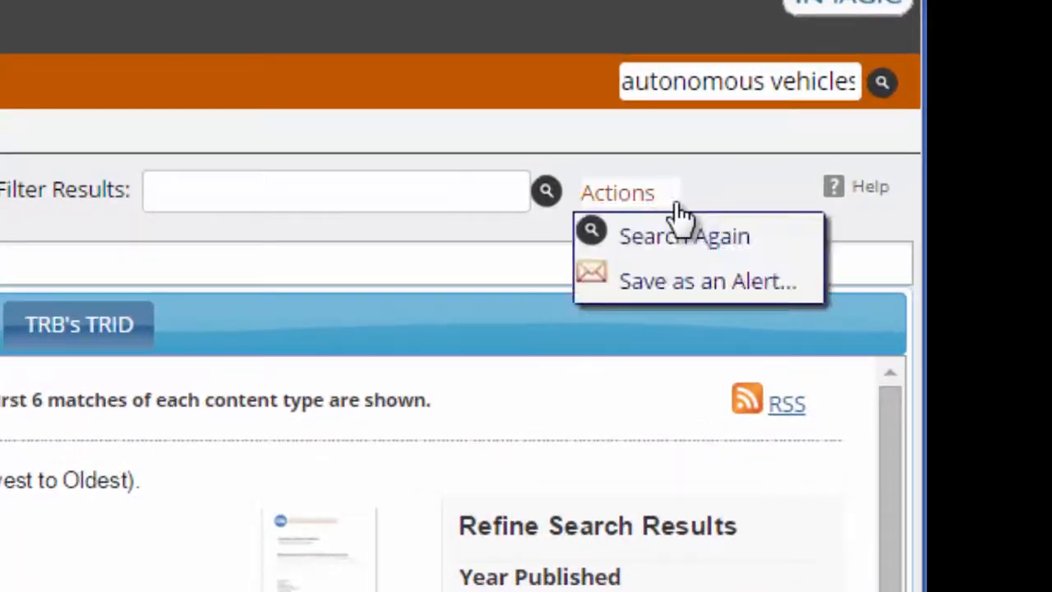
pyautogui.moveTo(814, 304)
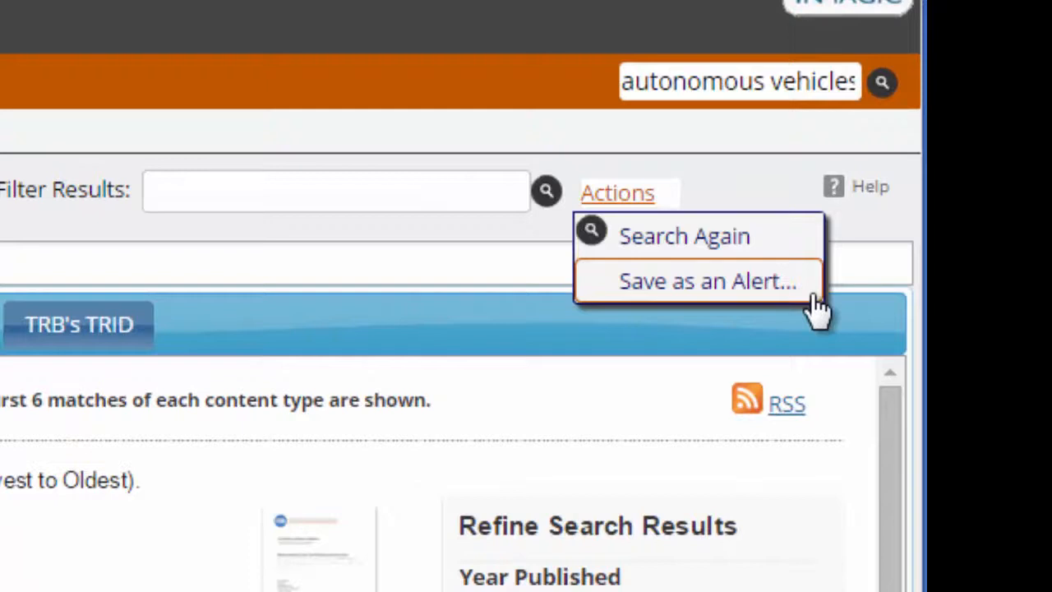
pyautogui.click(706, 280)
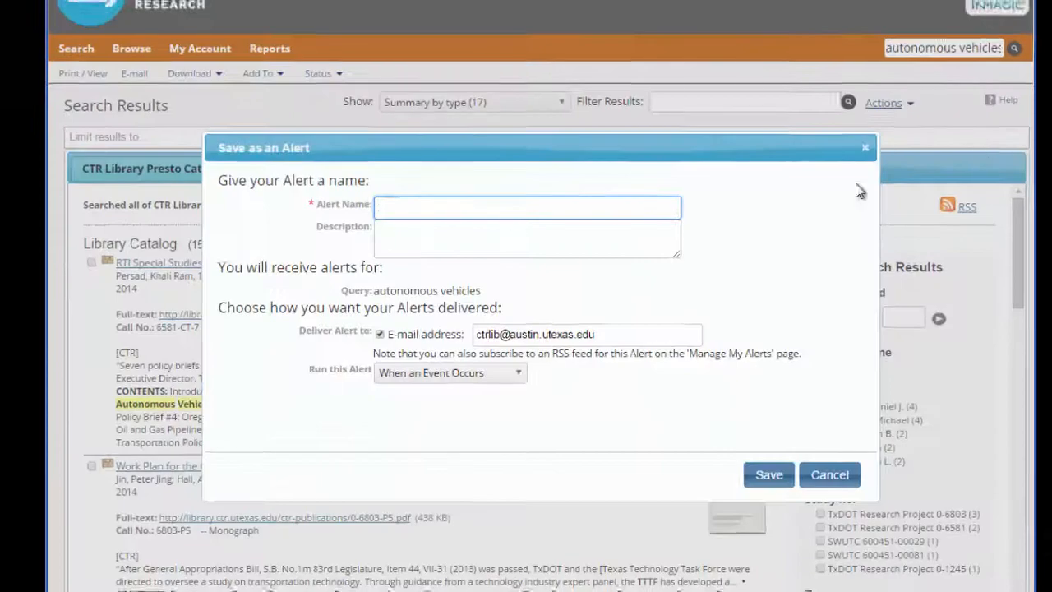
pyautogui.write('A')
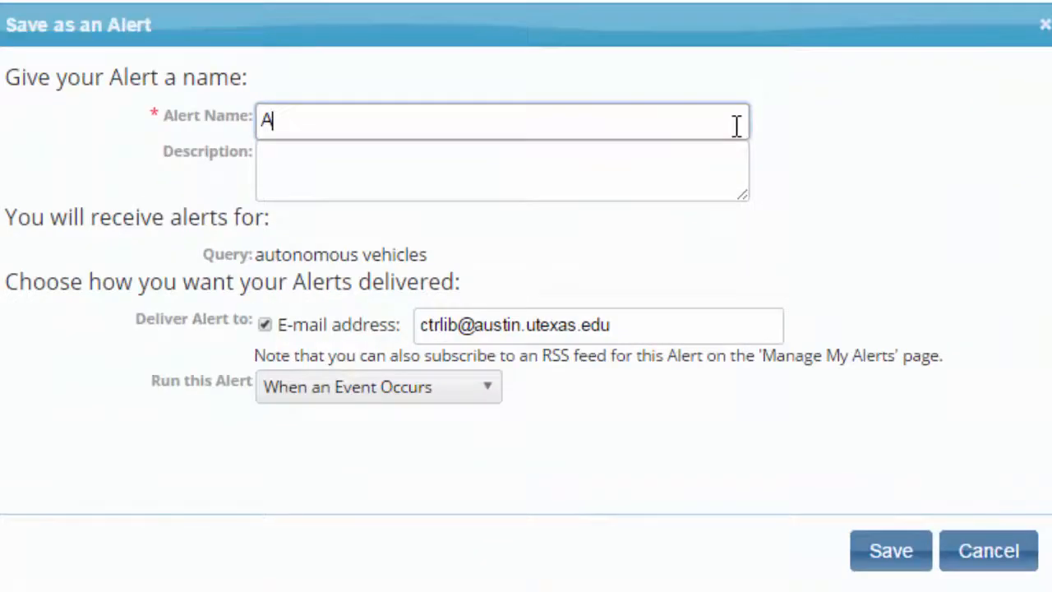
pyautogui.write('utonomous')
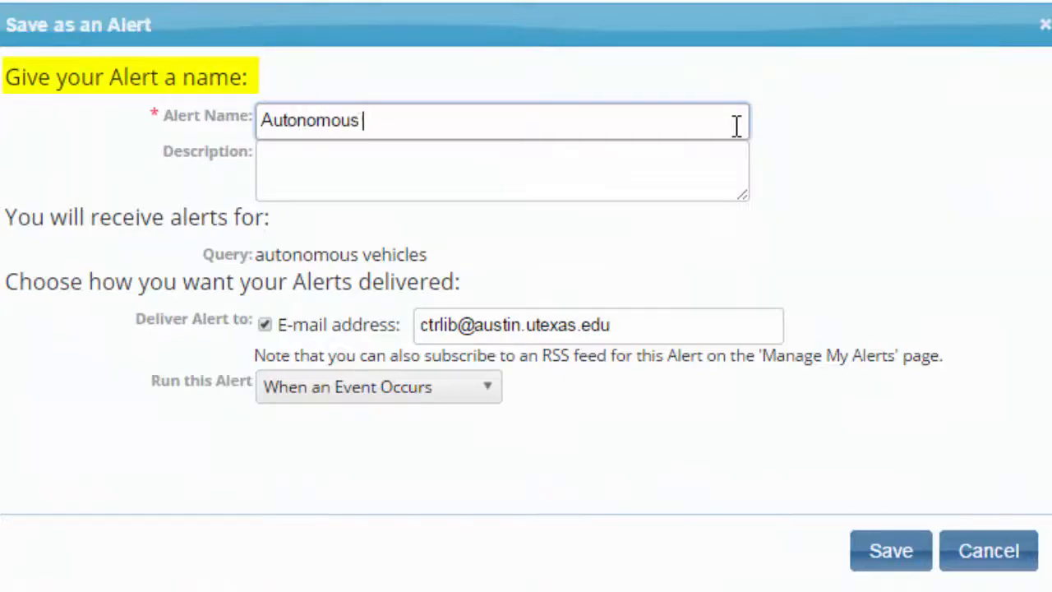
pyautogui.write('Vehicles')
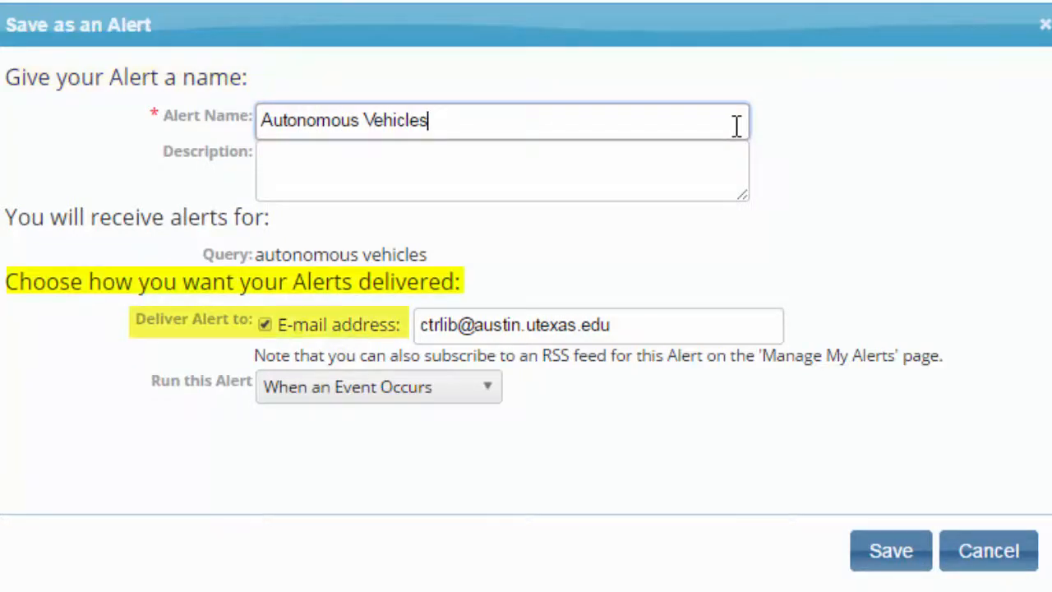
pyautogui.moveTo(882, 292)
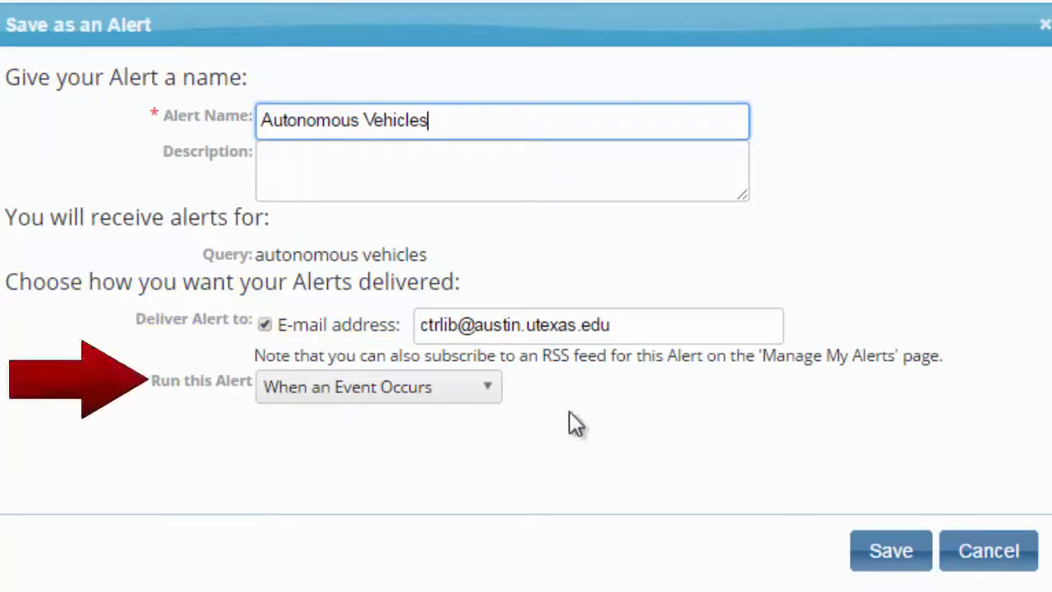
# Keep Run this Alert set to 'When an Event Occurs' and save the alert
pyautogui.click(378, 386)
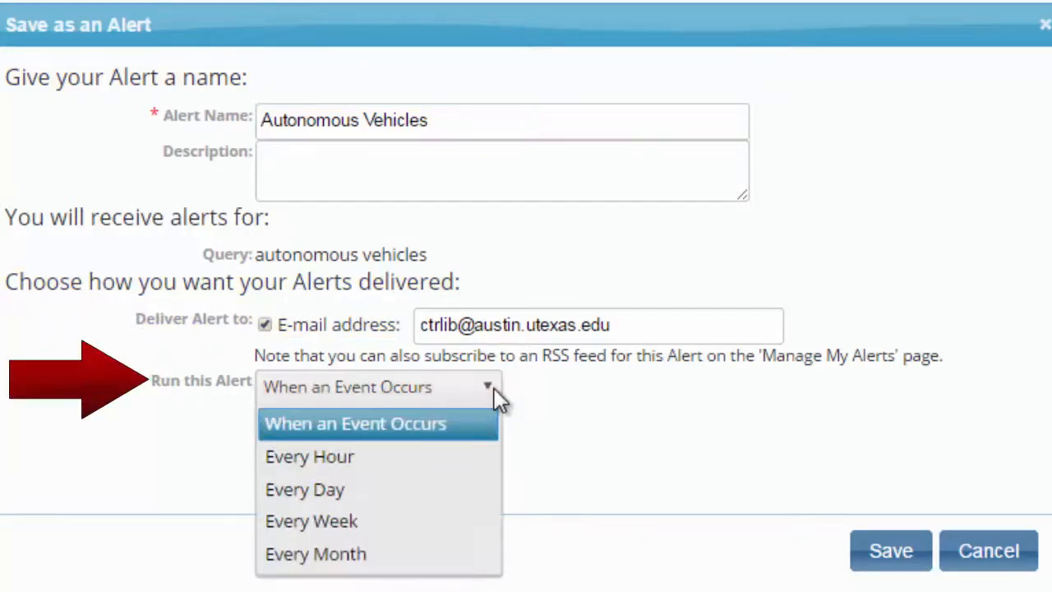
pyautogui.moveTo(493, 444)
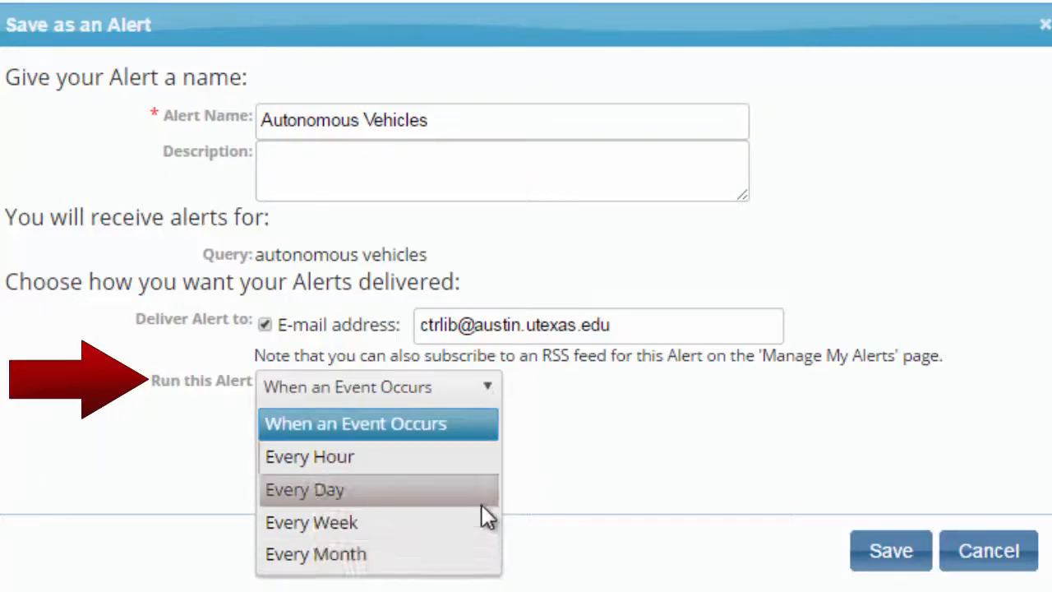
pyautogui.click(355, 423)
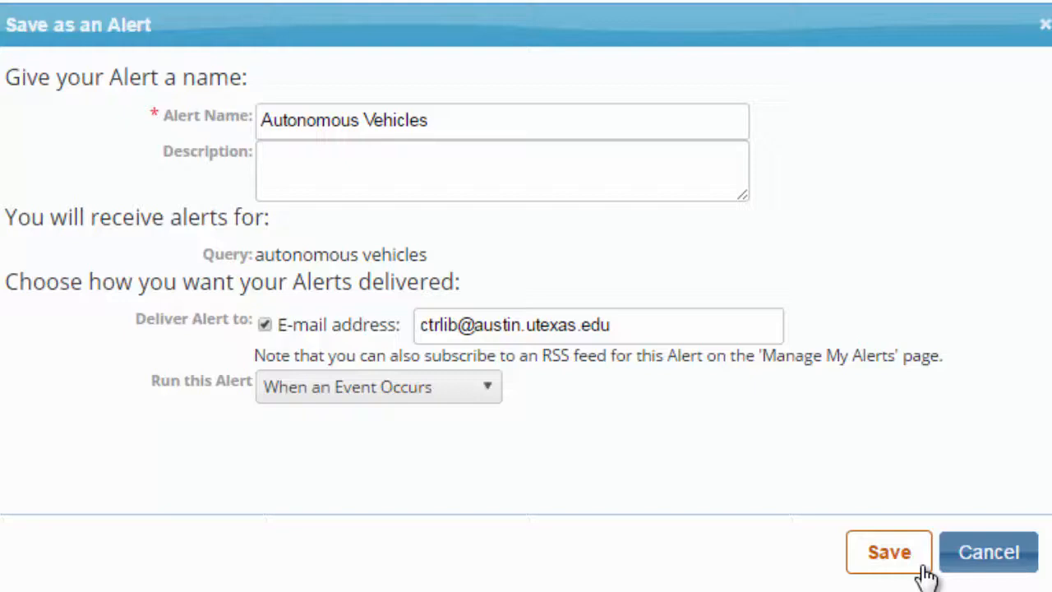
pyautogui.click(888, 551)
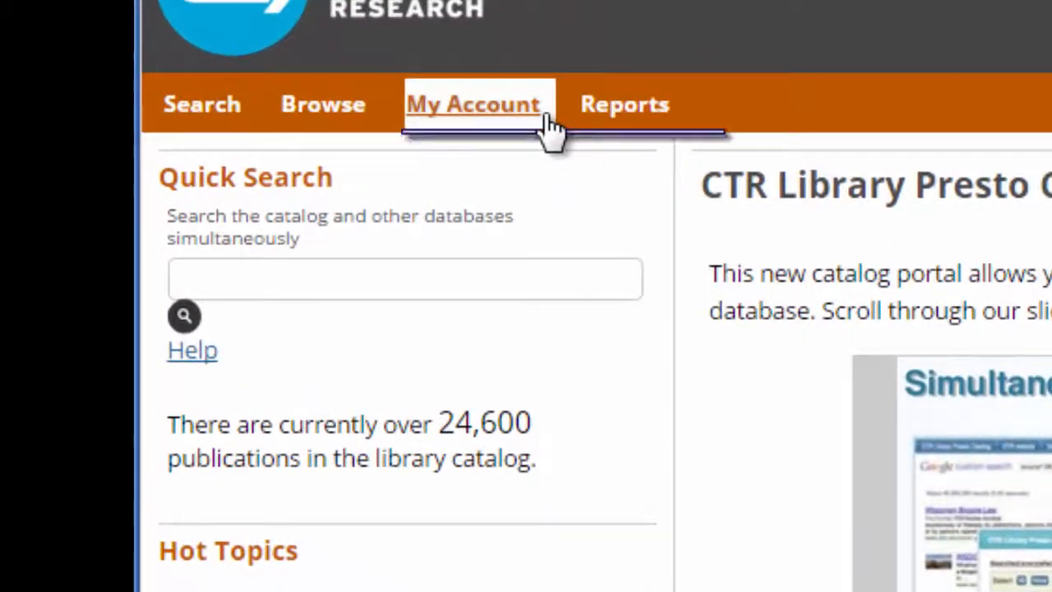
# Go to Manage My Alerts through the My Account menu
pyautogui.click(473, 104)
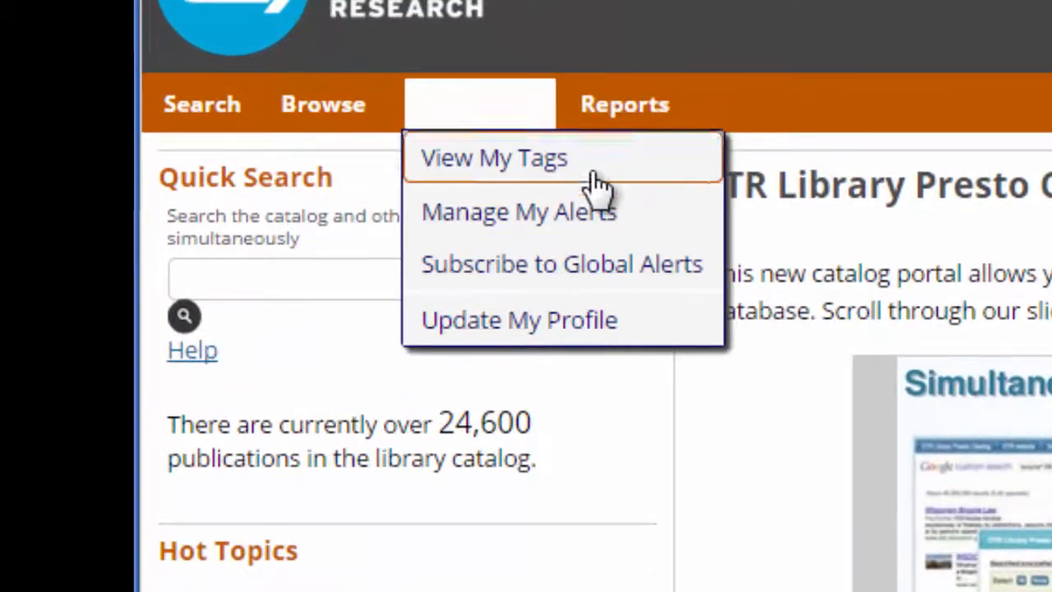
pyautogui.moveTo(649, 221)
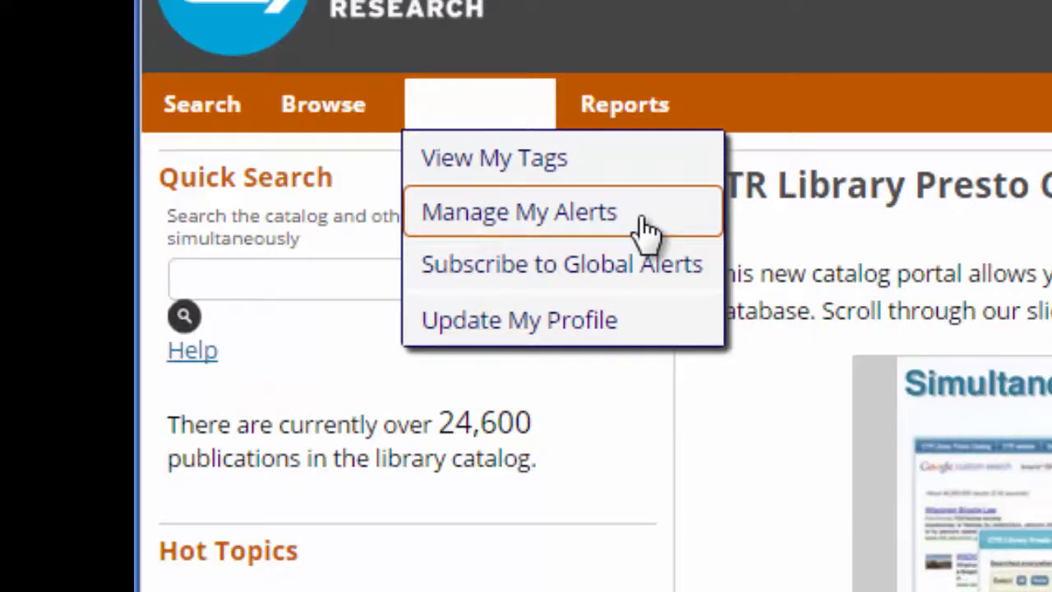
pyautogui.click(518, 211)
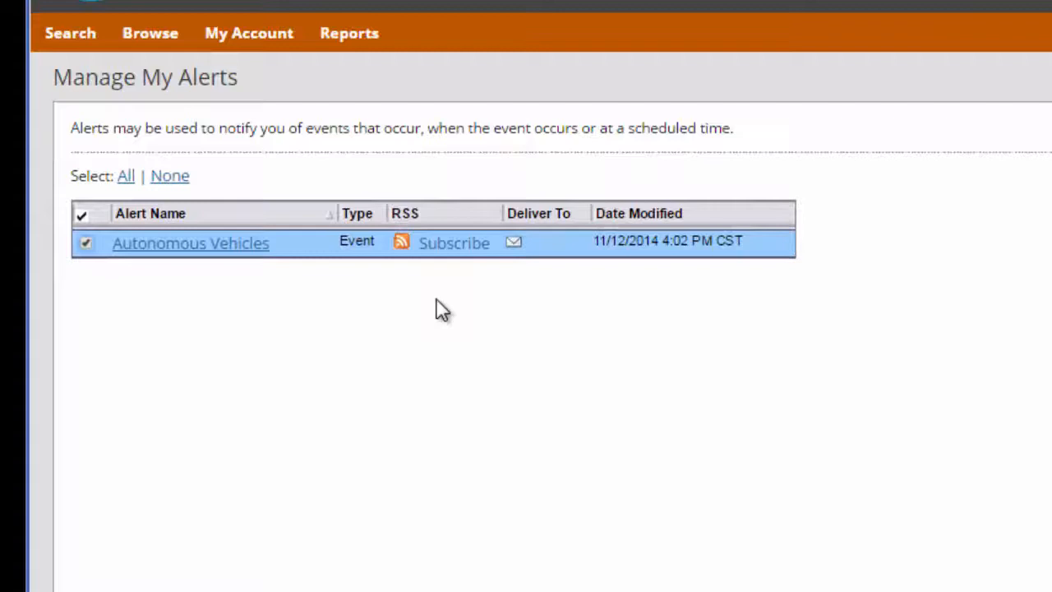
# Open the Autonomous Vehicles alert and remove the 'Content modified' event
pyautogui.click(191, 243)
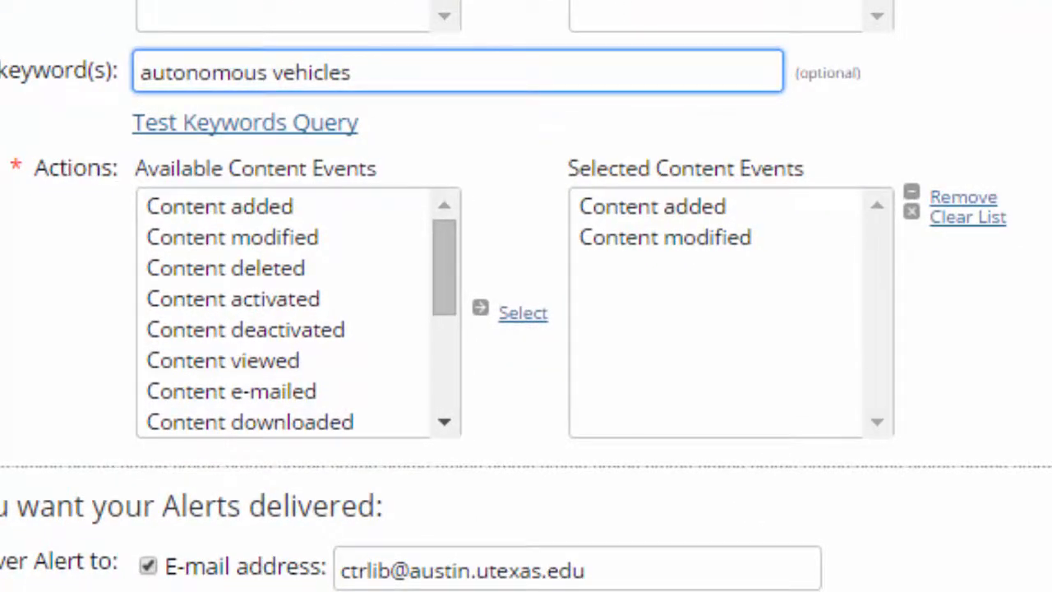
pyautogui.click(664, 237)
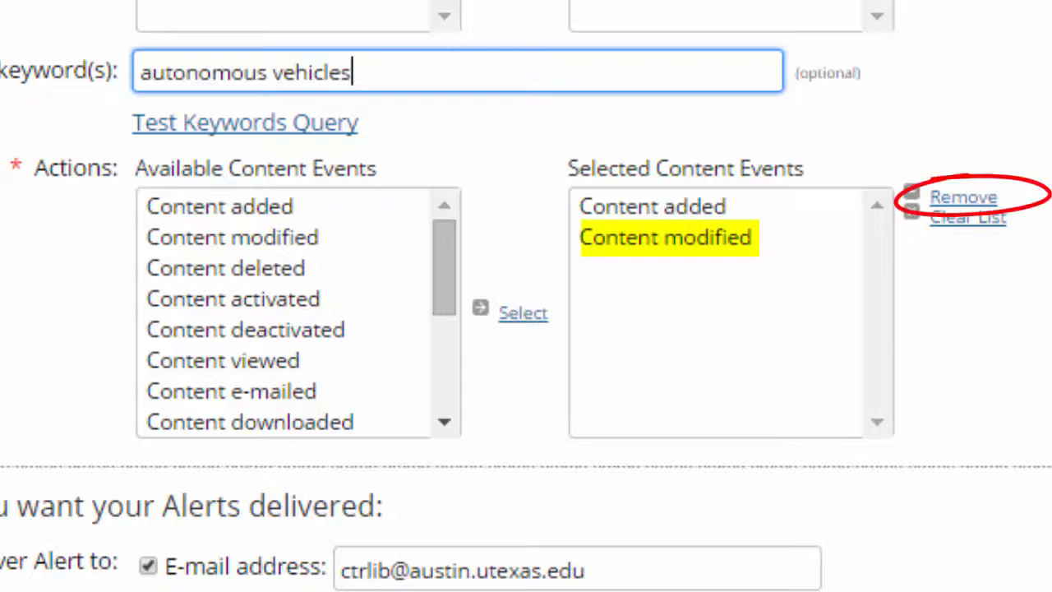
pyautogui.click(962, 197)
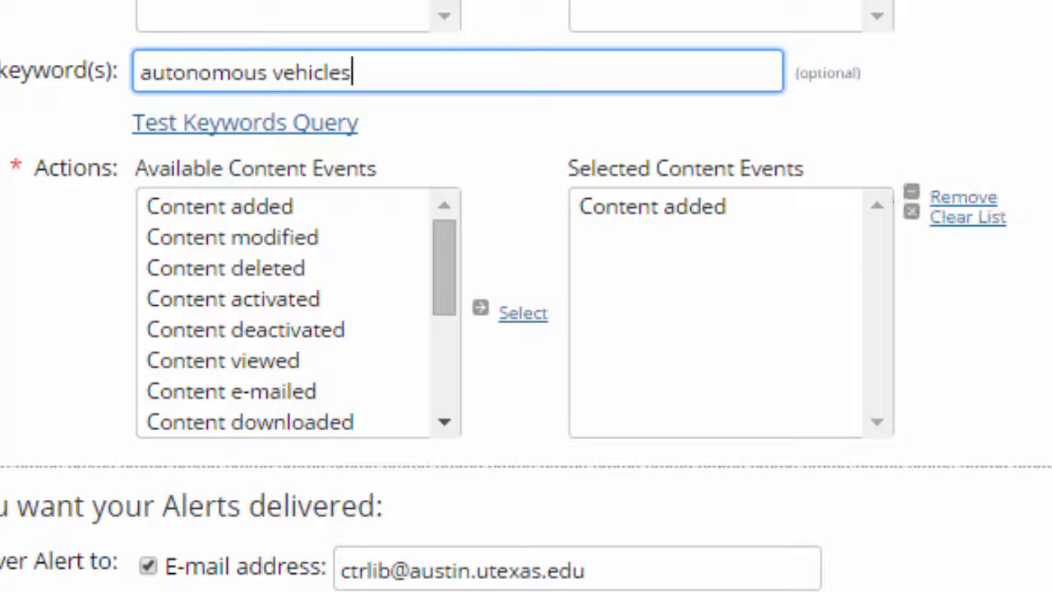
pyautogui.click(652, 206)
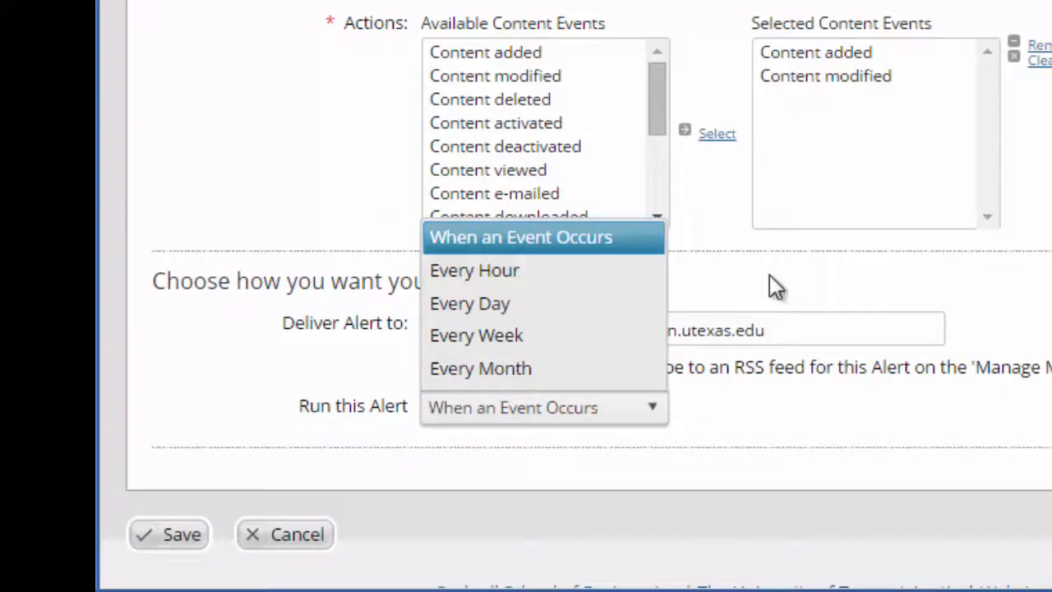
pyautogui.moveTo(649, 378)
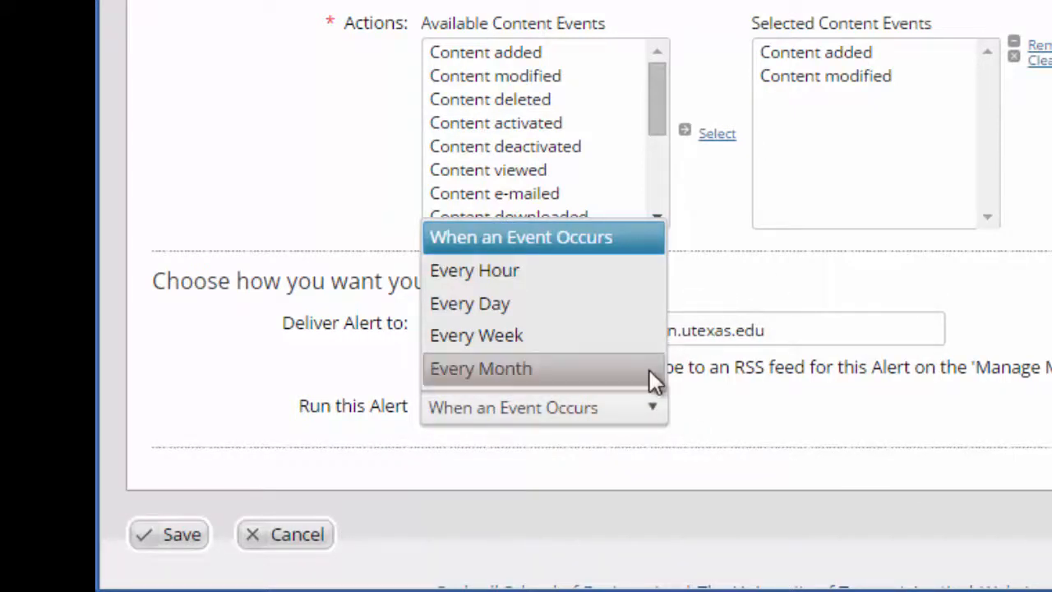
# Schedule the alert every week on Monday at 8:00 AM, save, and reopen My Account
pyautogui.click(475, 334)
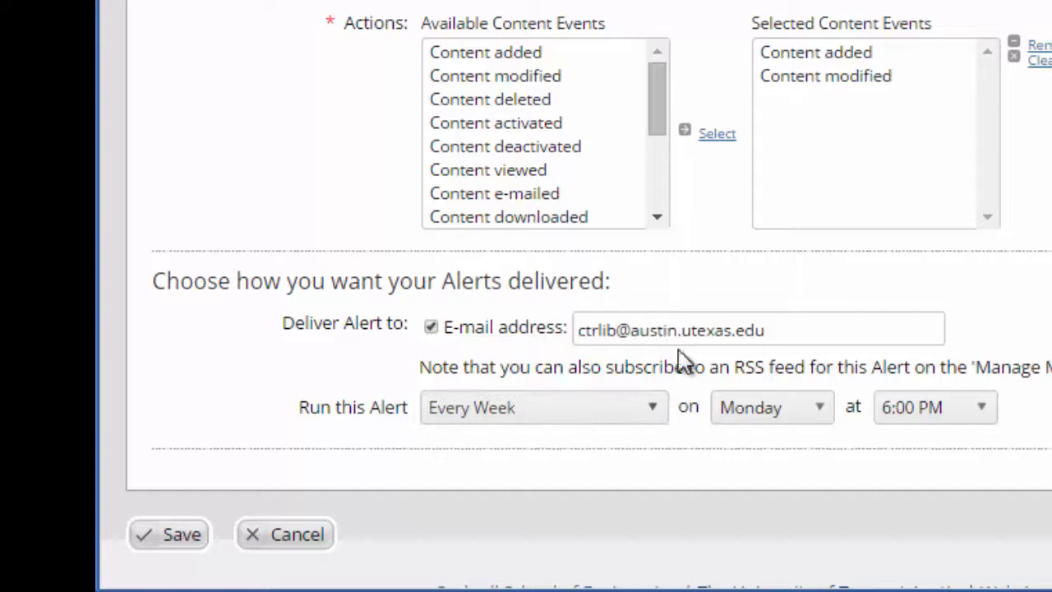
pyautogui.click(769, 407)
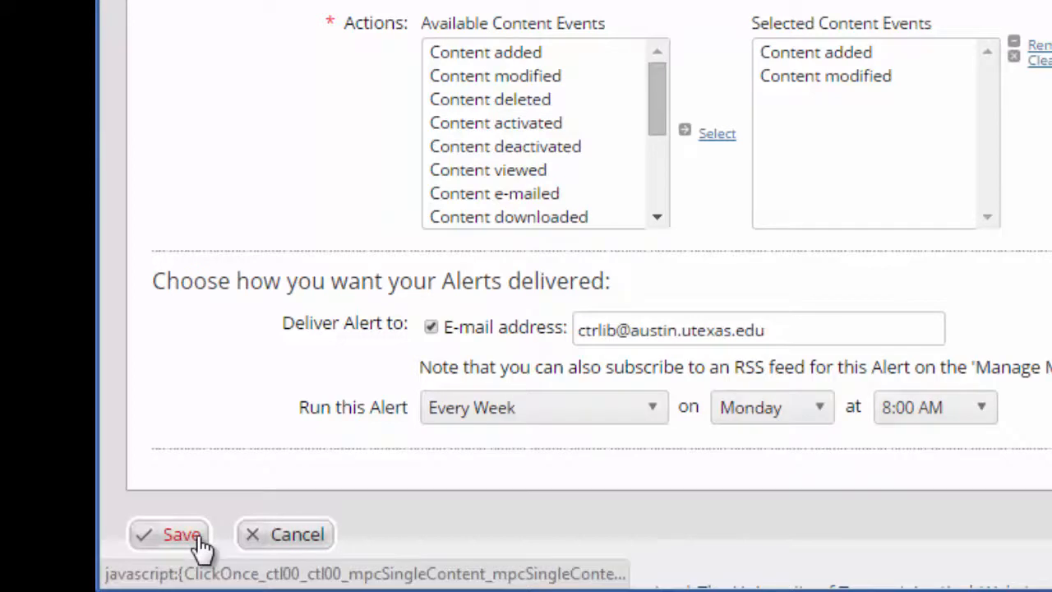
pyautogui.click(179, 534)
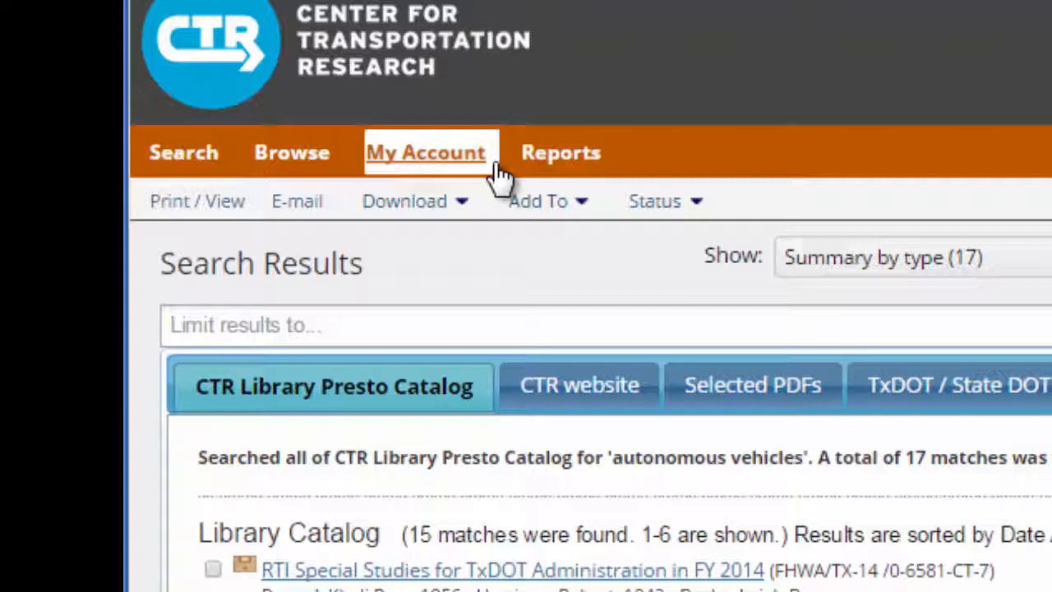
pyautogui.click(426, 152)
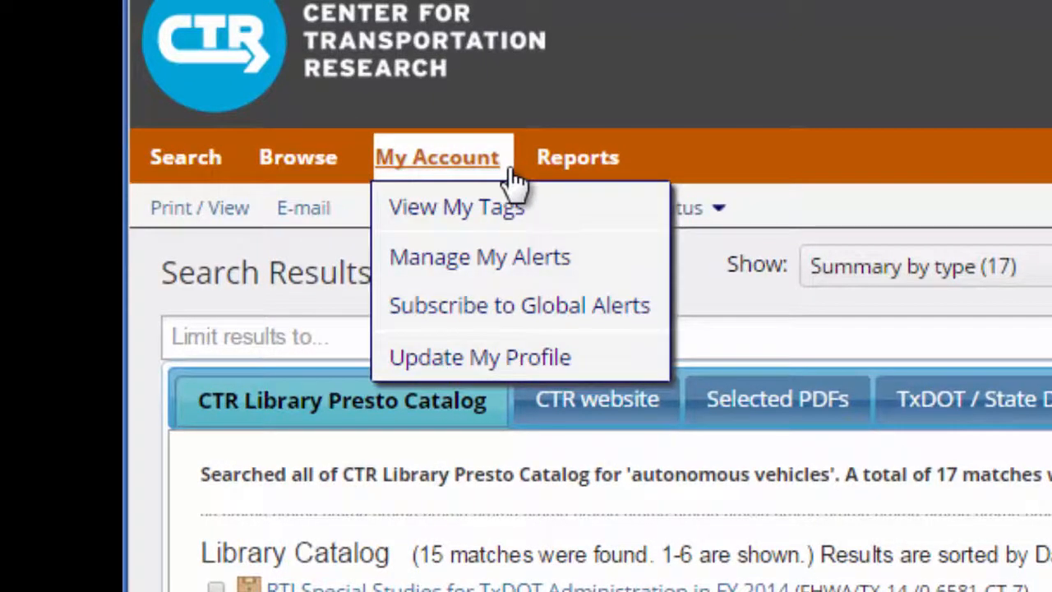